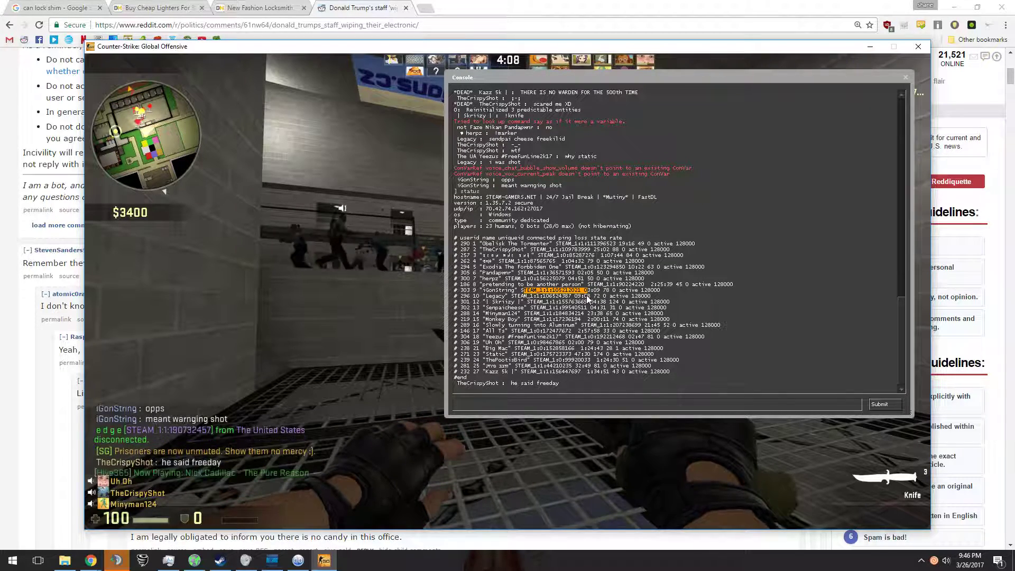
Bring up the GeForce Experience share overlay over the game with Alt+Z.
{"action": "key", "text": "Alt+z"}
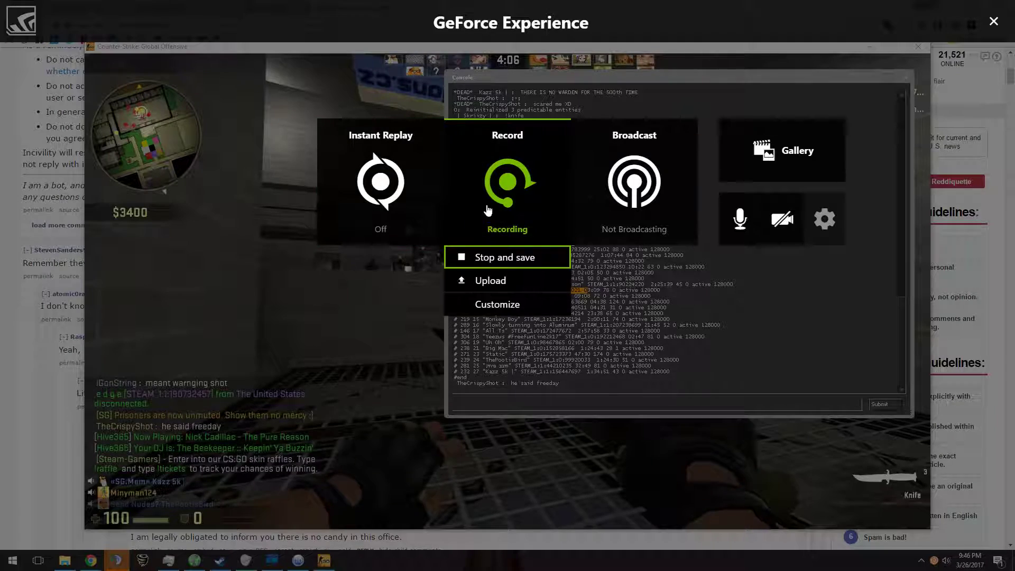